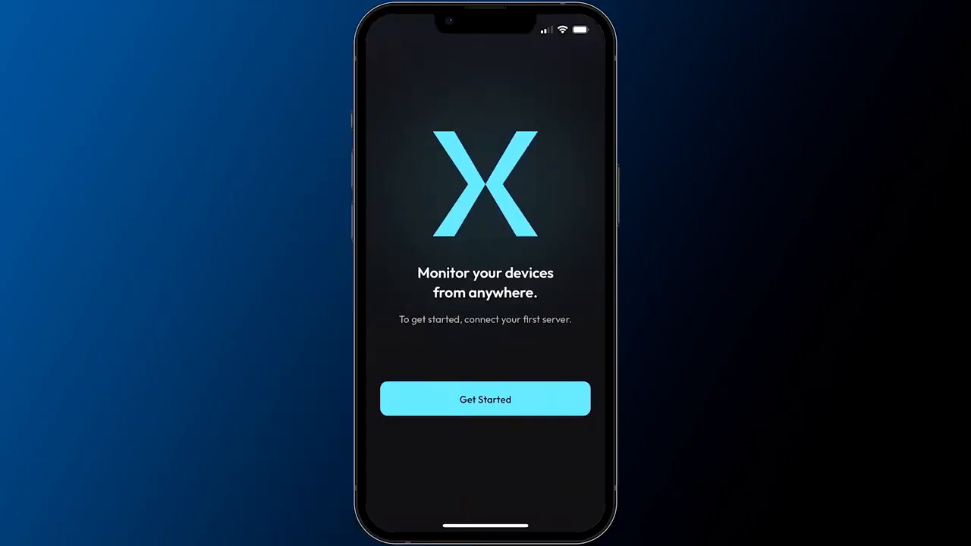
- Tap Get Started on the welcome screen to bring up the Connect Server form
left_click(485, 398)
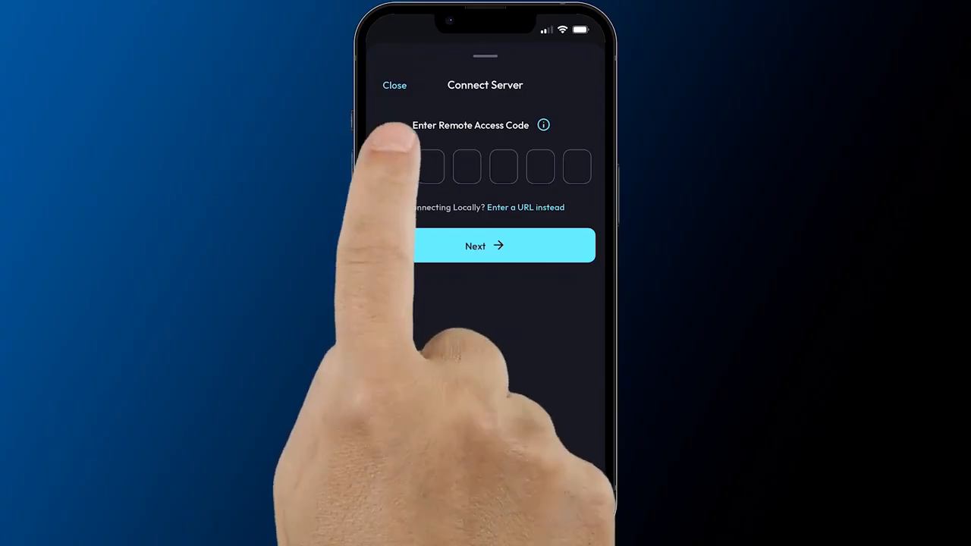
left_click(393, 167)
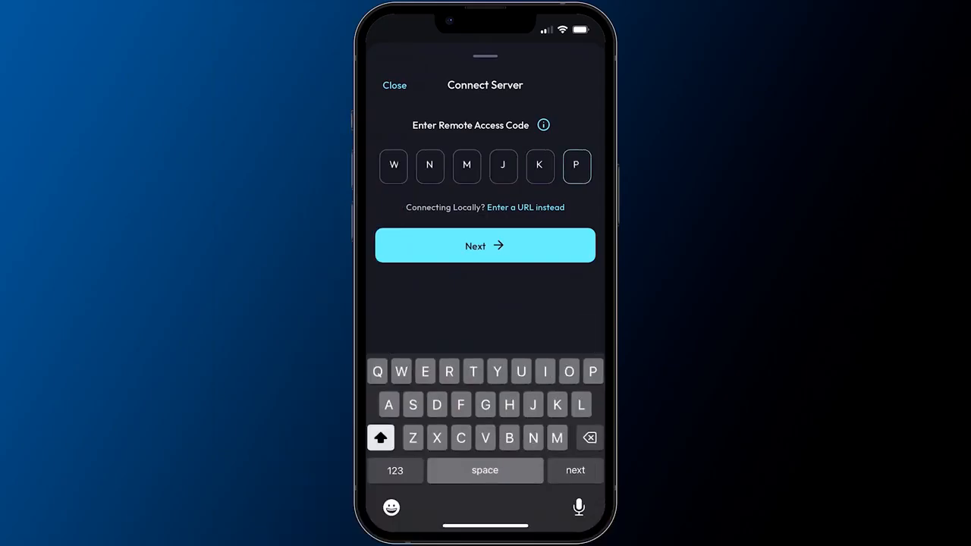
left_click(484, 246)
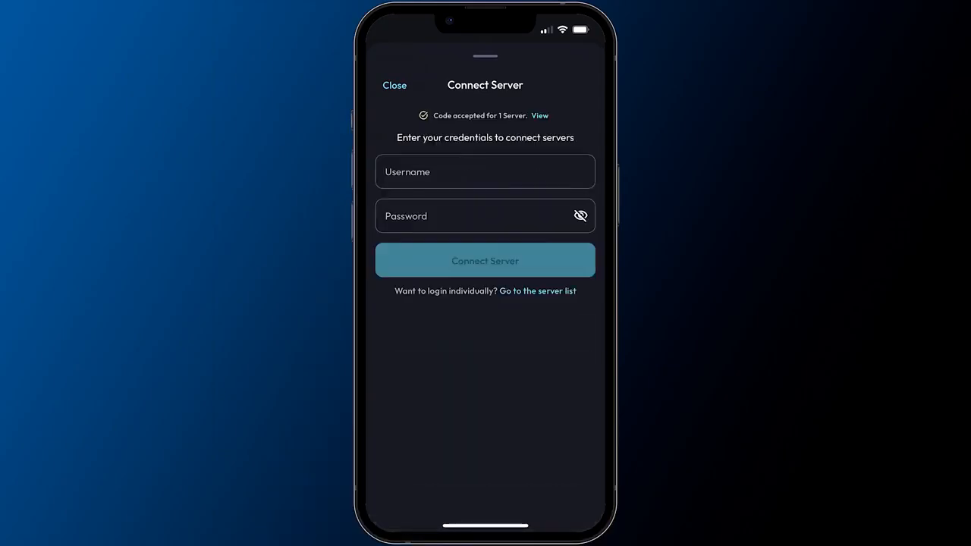
type("MobileUser")
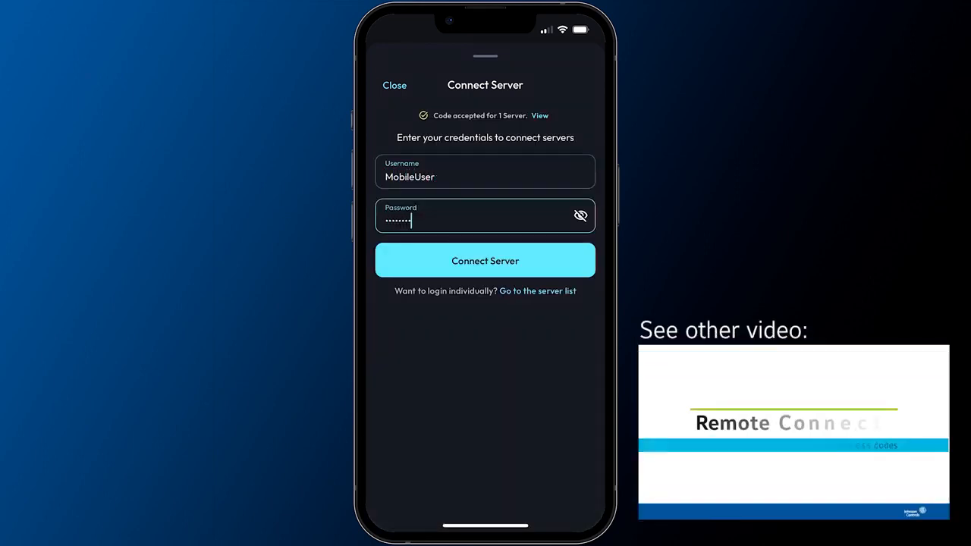
left_click(484, 260)
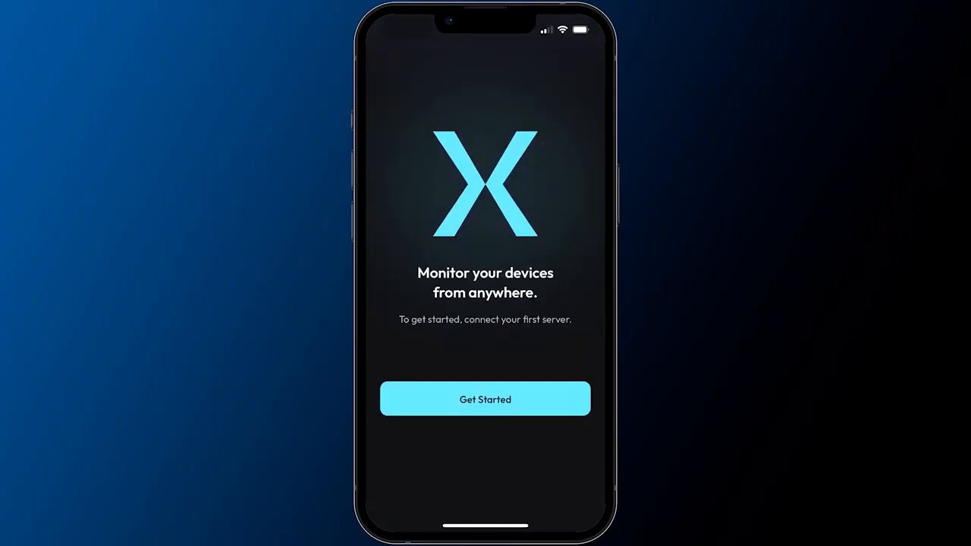
- Connect directly to server address 172.19.238.99 with the MobileUser login
left_click(484, 398)
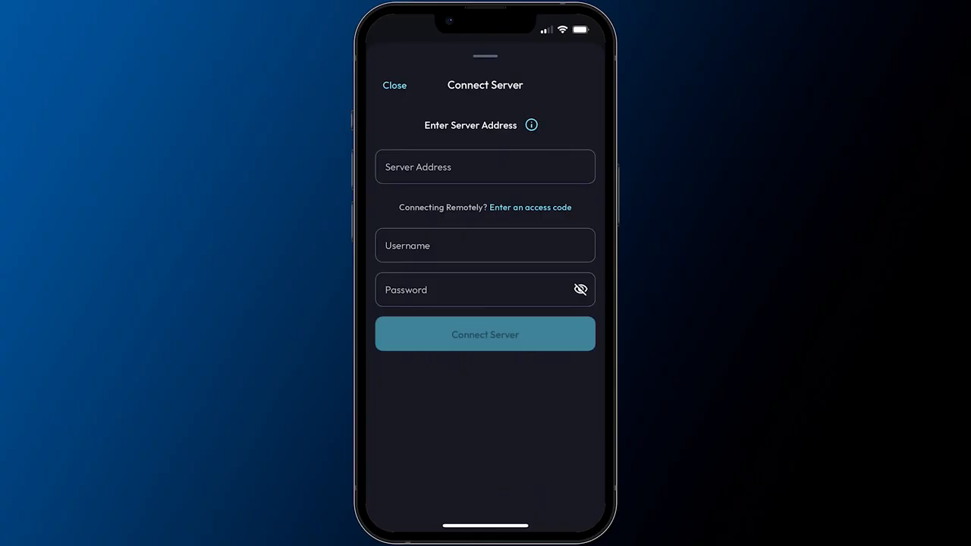
left_click(484, 166)
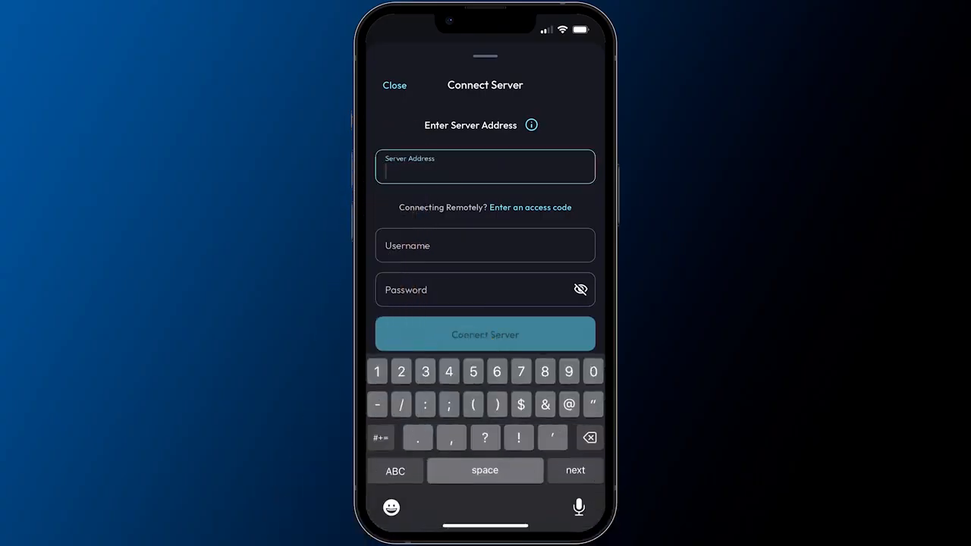
type("172.19.238.99")
left_click(485, 245)
type("MobileUser")
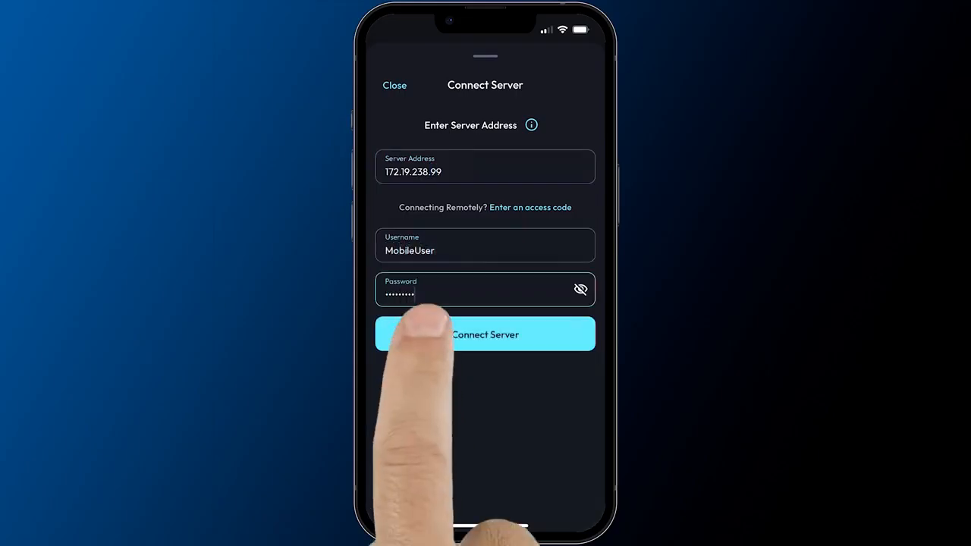
left_click(484, 334)
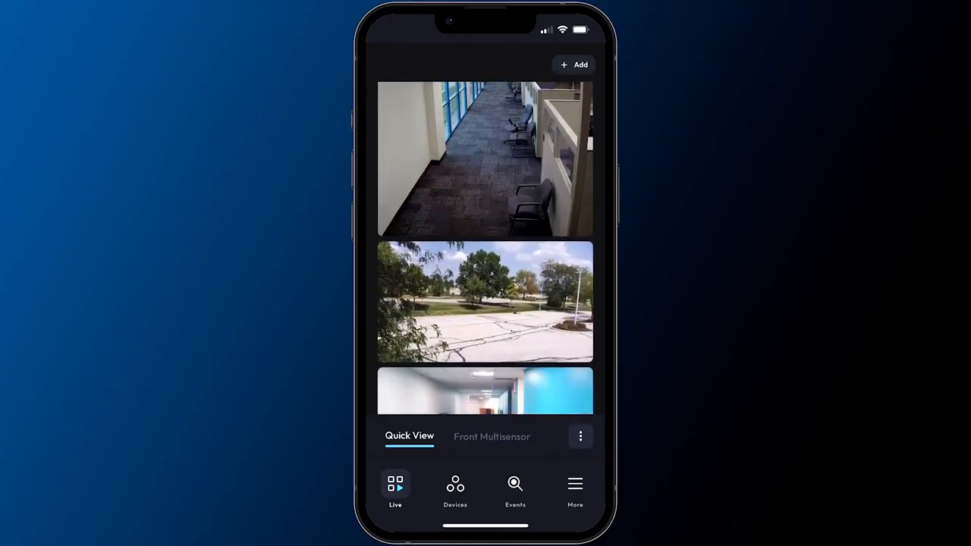
- Browse the Live camera list and Front Multisensor feeds, then return to Quick View
scroll("up", 3)
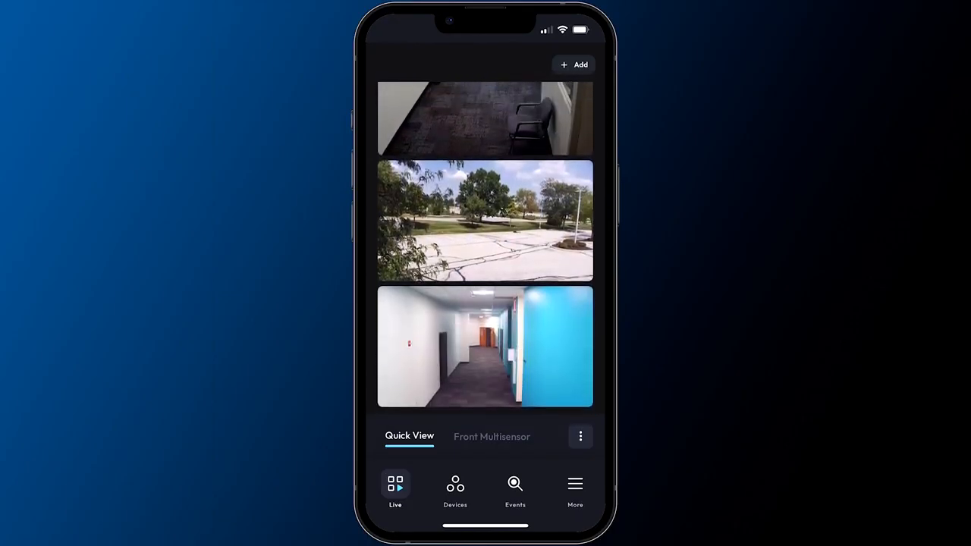
scroll("up", 3)
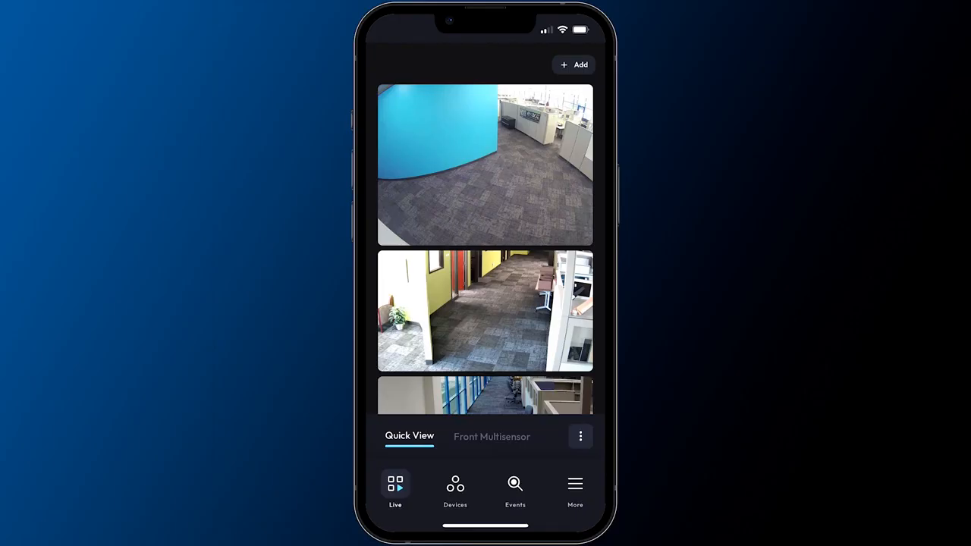
left_click(492, 436)
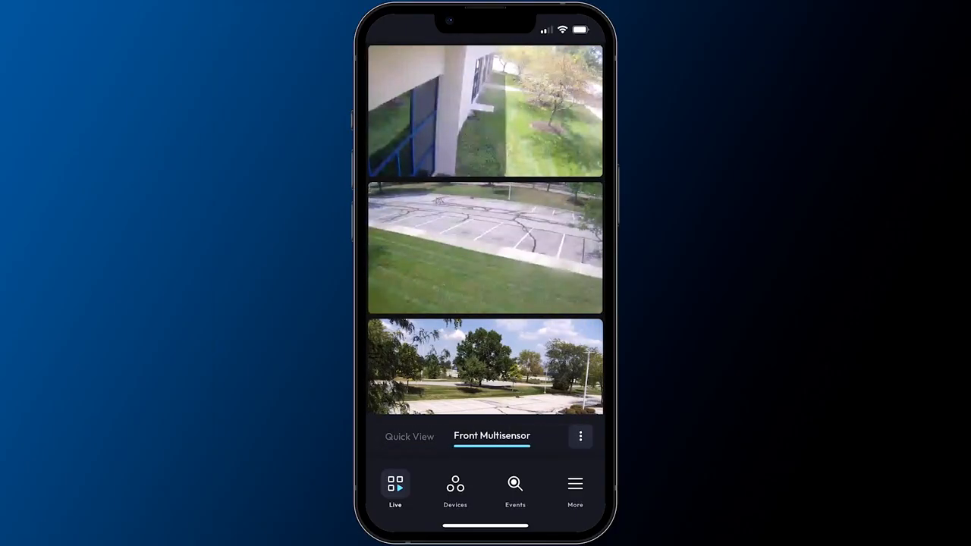
left_click(410, 436)
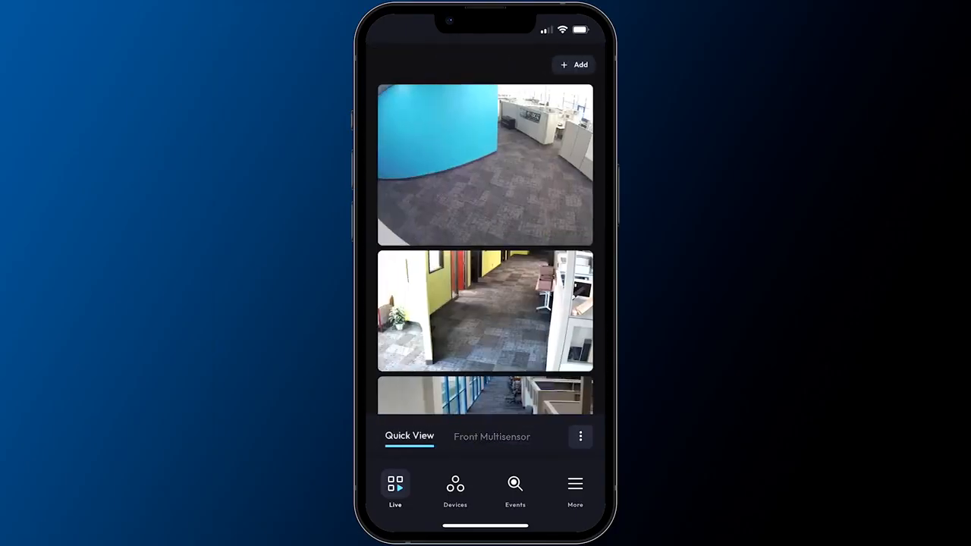
- Go to More > Settings > Servers to view the connected servers list
left_click(575, 489)
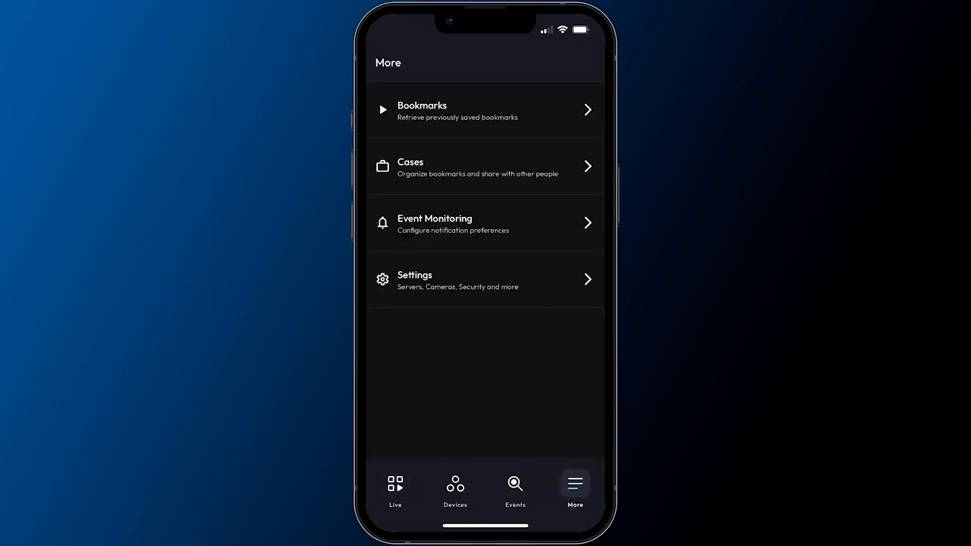
left_click(484, 279)
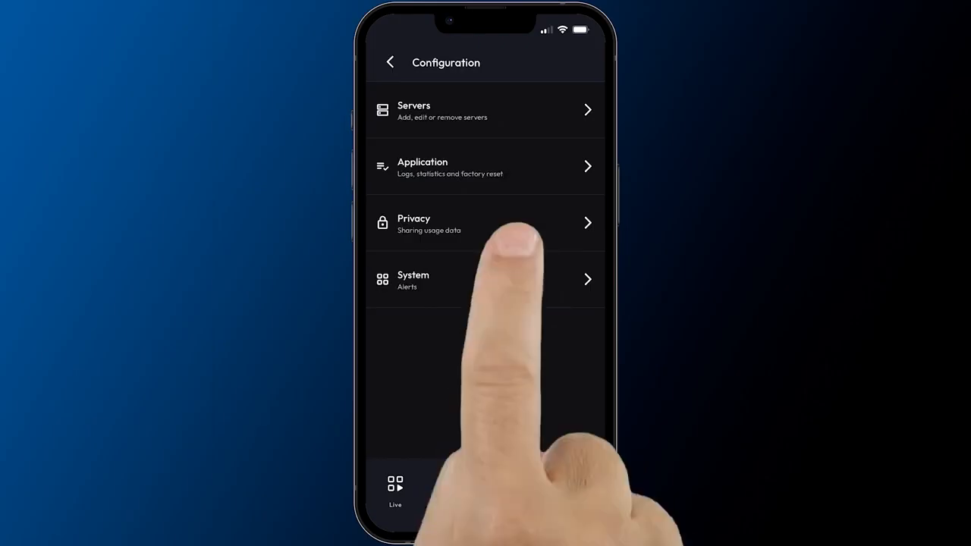
left_click(486, 110)
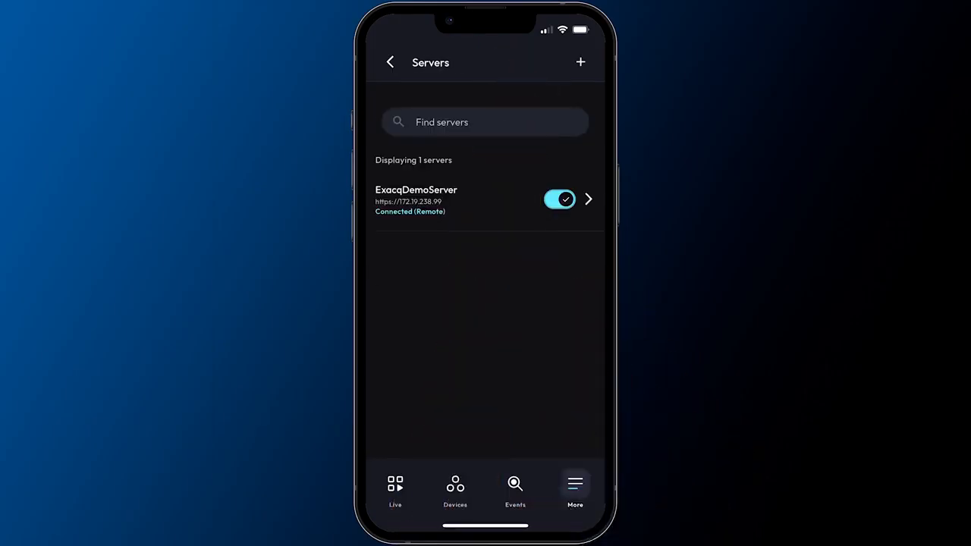
left_click(580, 63)
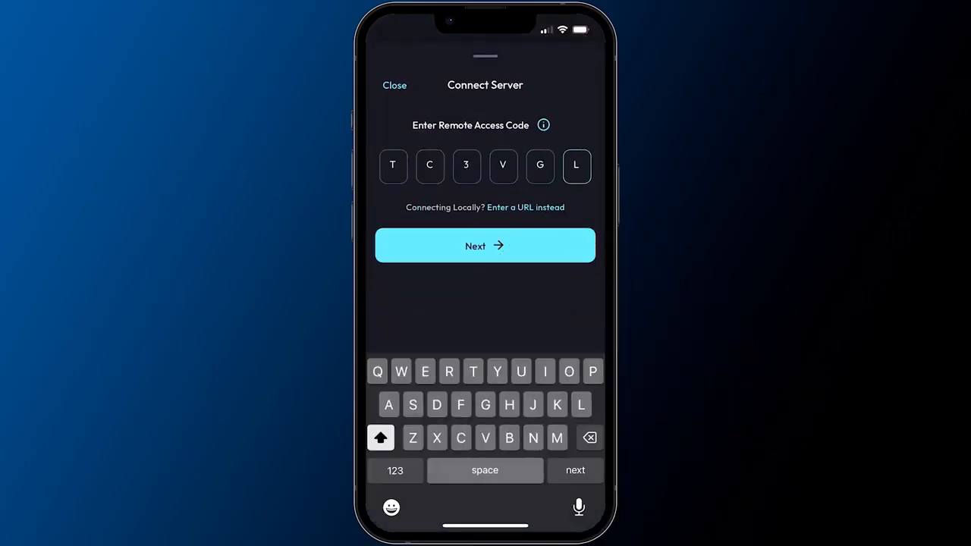
left_click(485, 245)
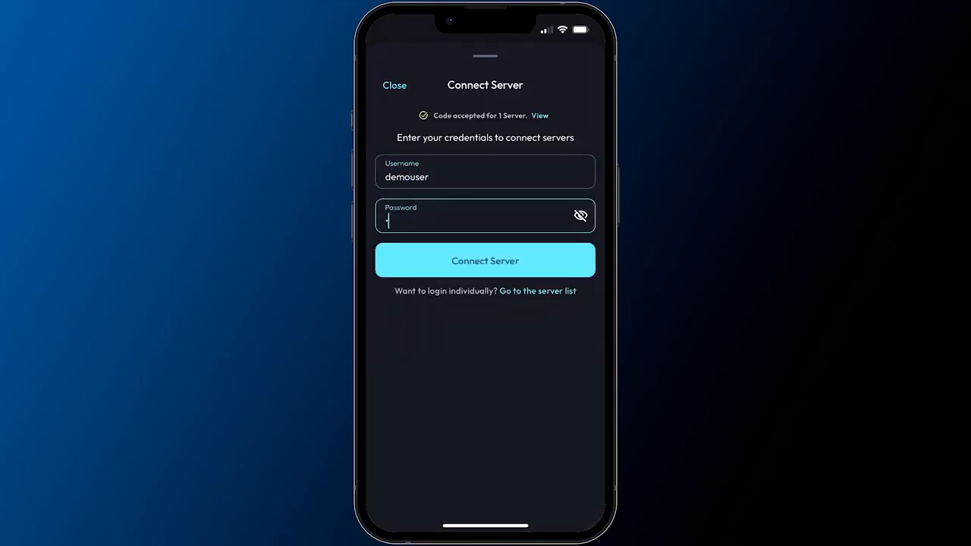
left_click(485, 260)
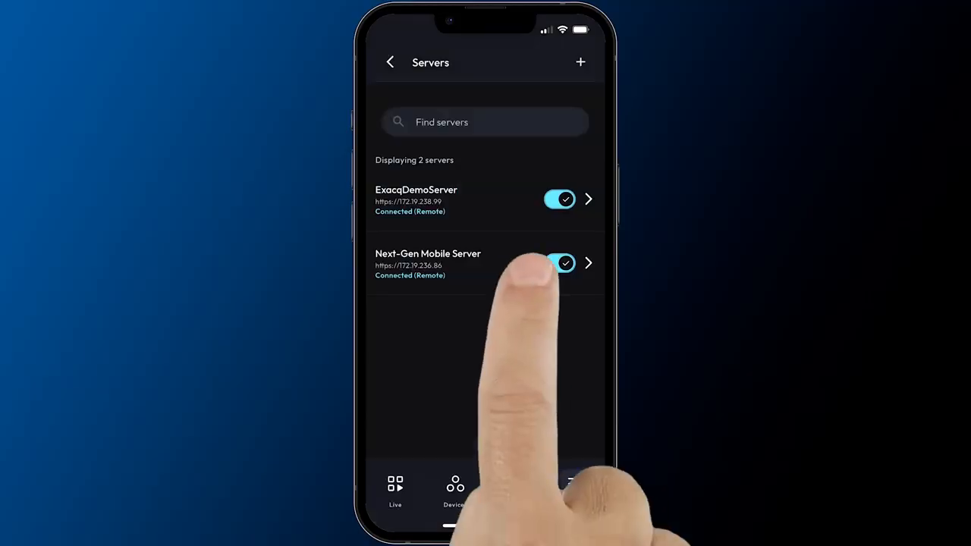
- Disable the Next-Gen Mobile Server connection, then view that server's details page
left_click(559, 264)
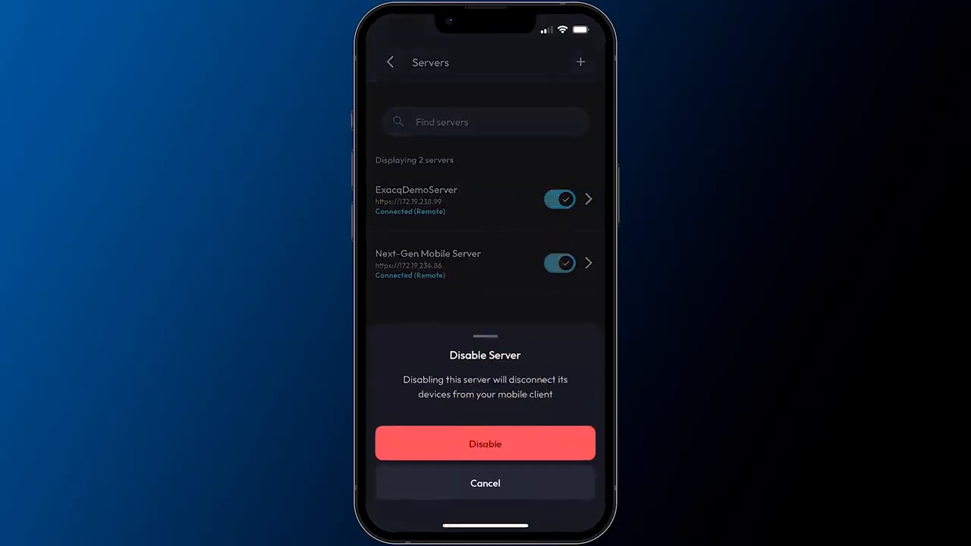
left_click(484, 444)
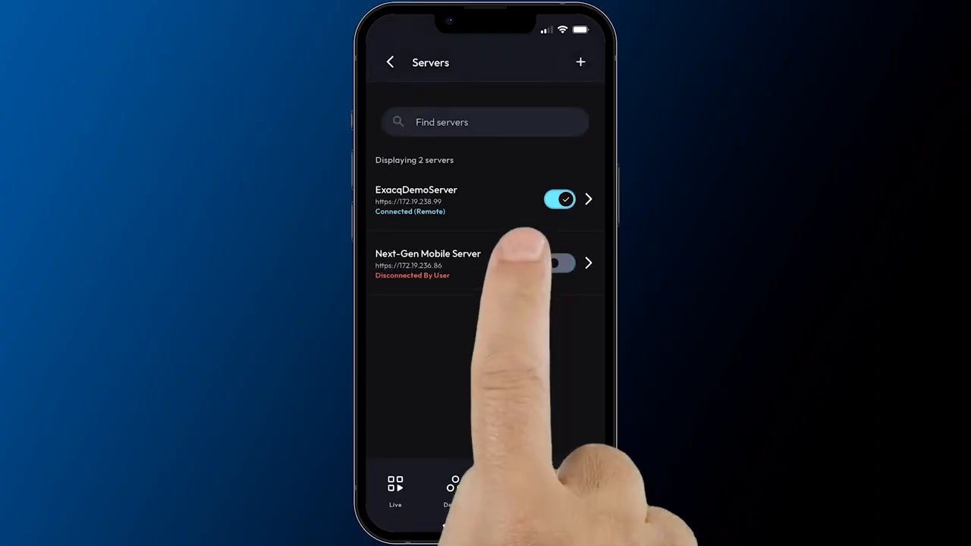
left_click(560, 263)
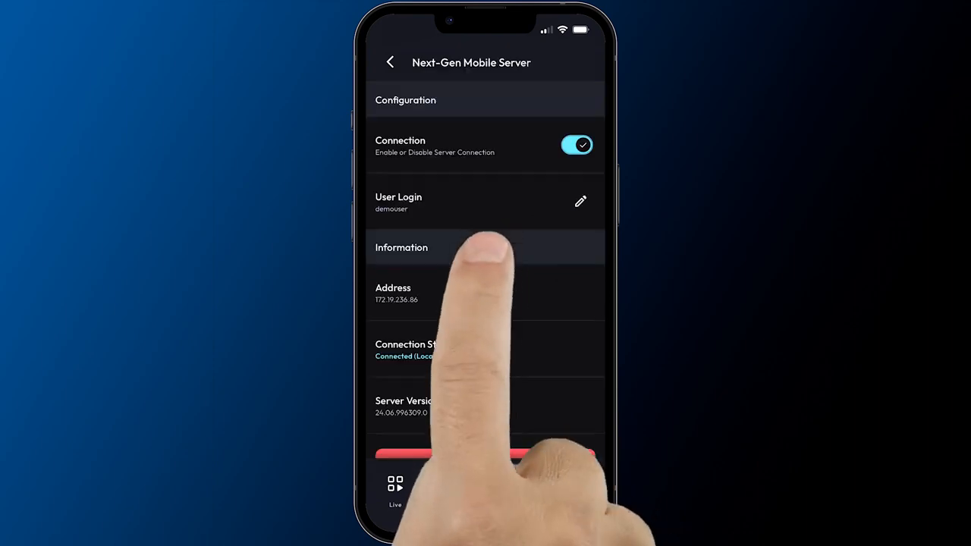
- Remove Next-Gen Mobile Server and confirm, leaving only ExacqDemoServer listed
scroll("up", 3)
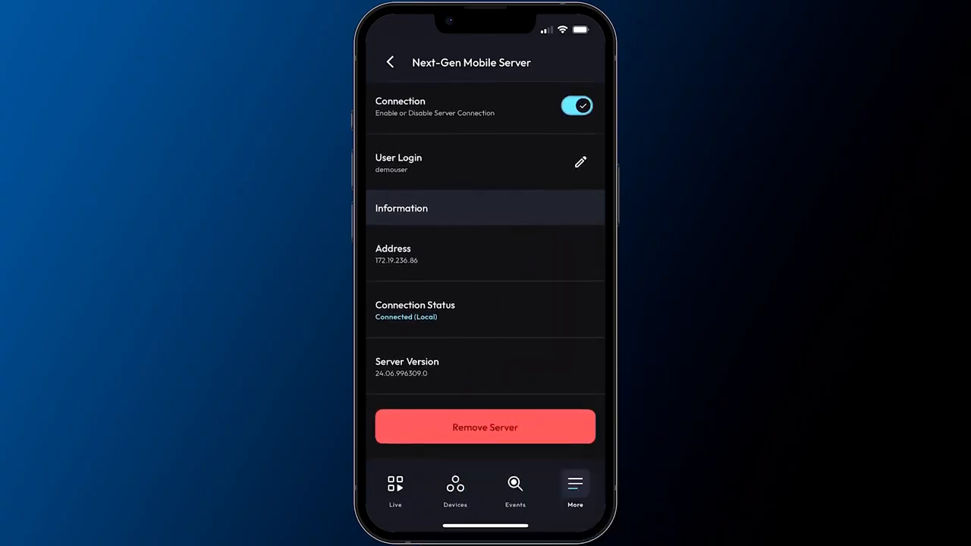
left_click(485, 427)
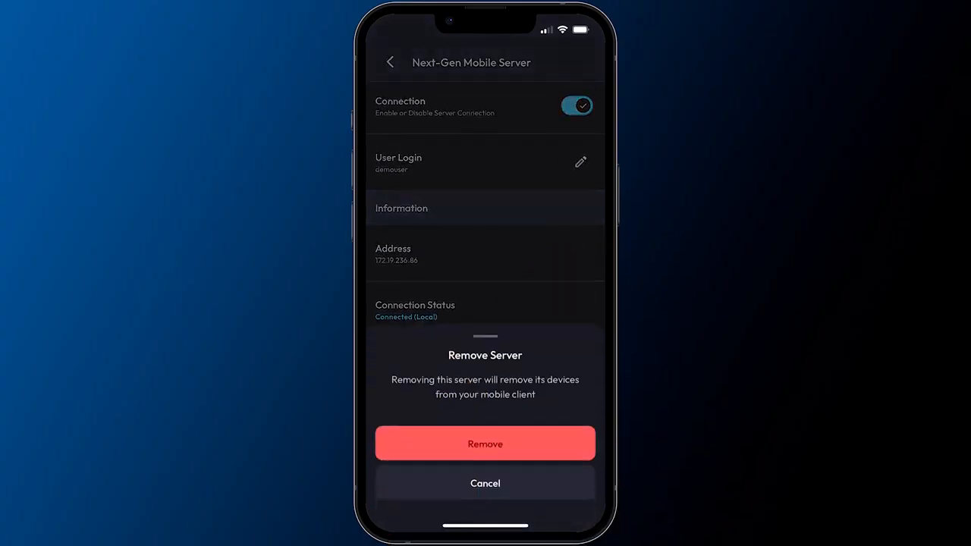
left_click(484, 443)
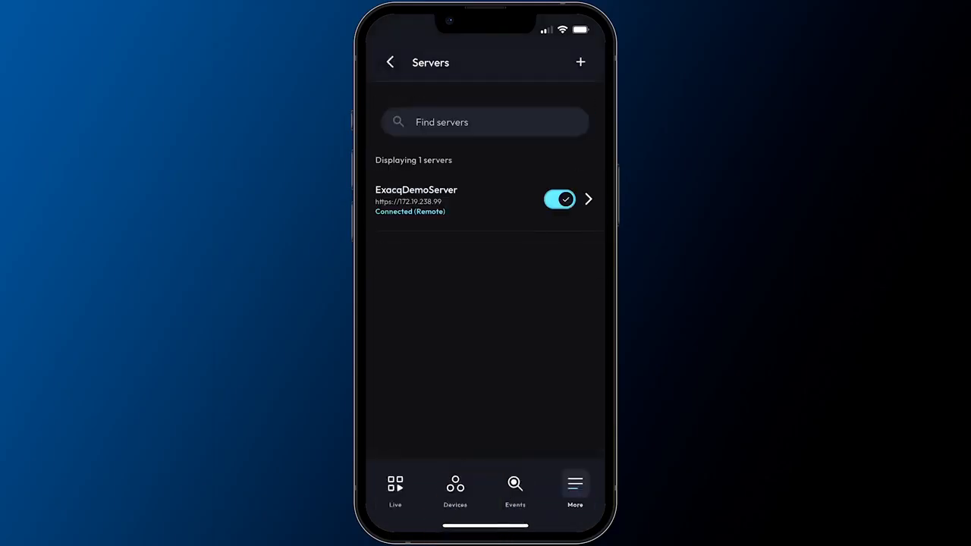